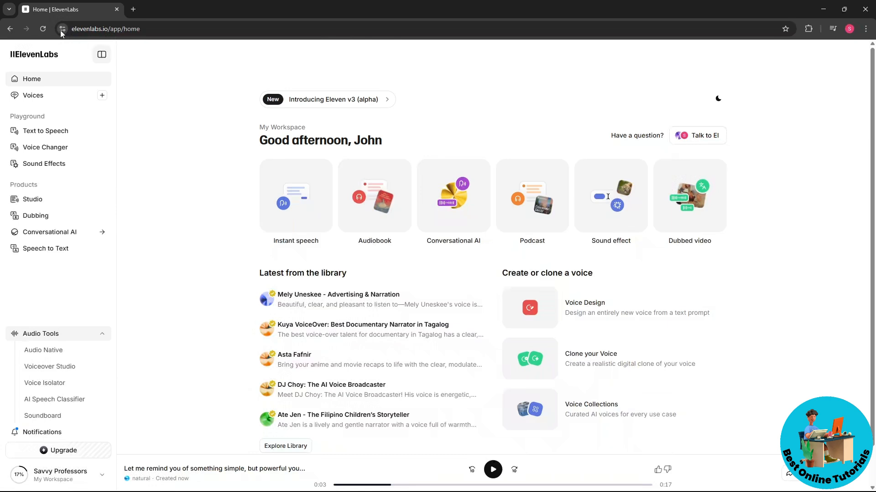
pyautogui.moveTo(61, 28)
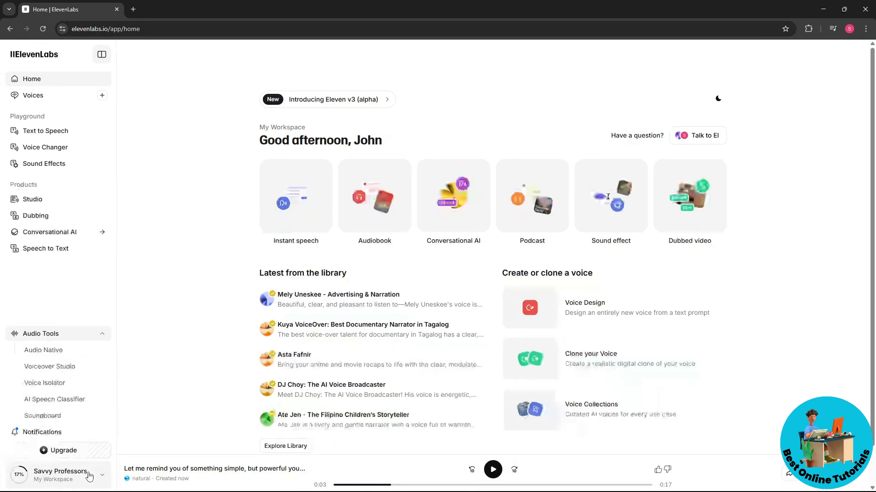
# - Go to the API Keys settings page from the workspace account menu, showing no keys yet
pyautogui.click(59, 475)
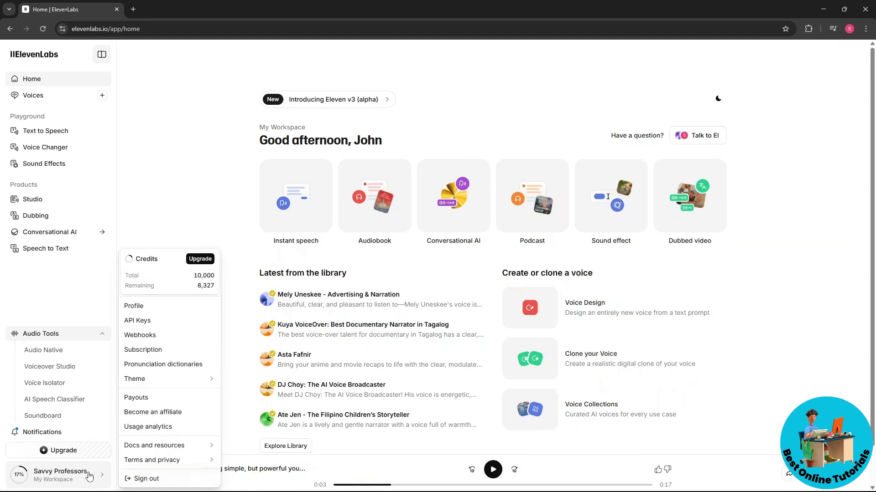
pyautogui.moveTo(133, 414)
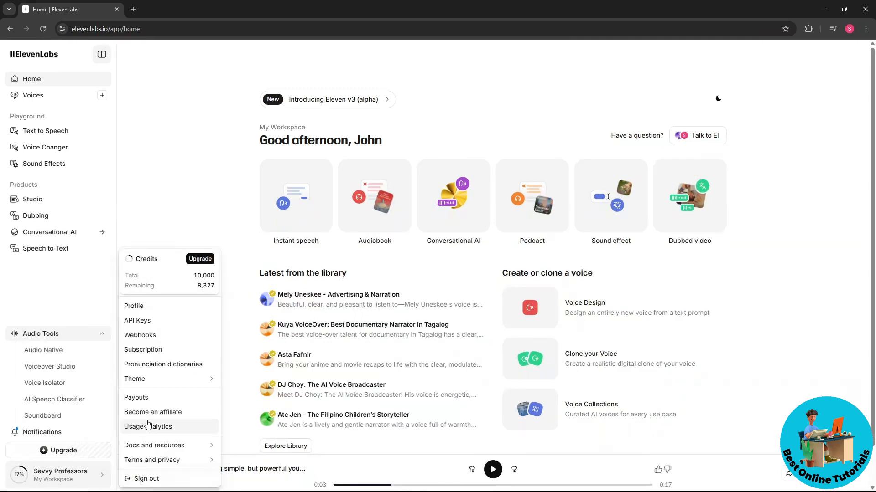
pyautogui.moveTo(137, 320)
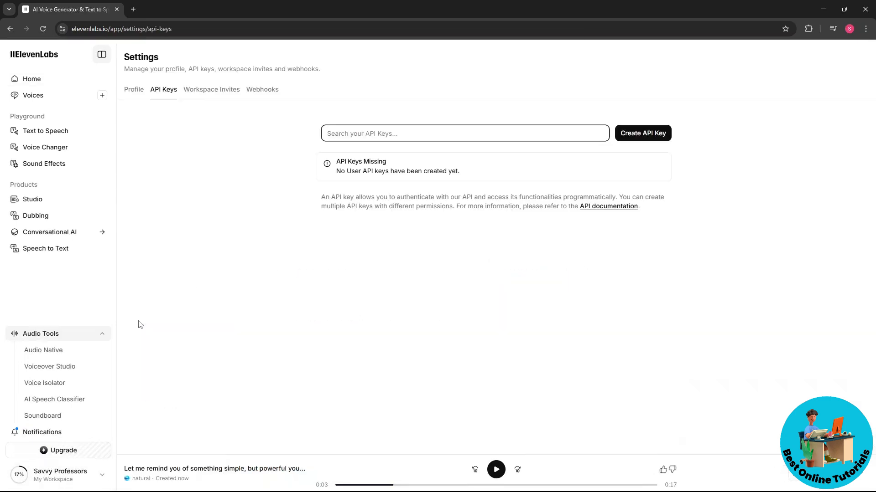
pyautogui.click(464, 133)
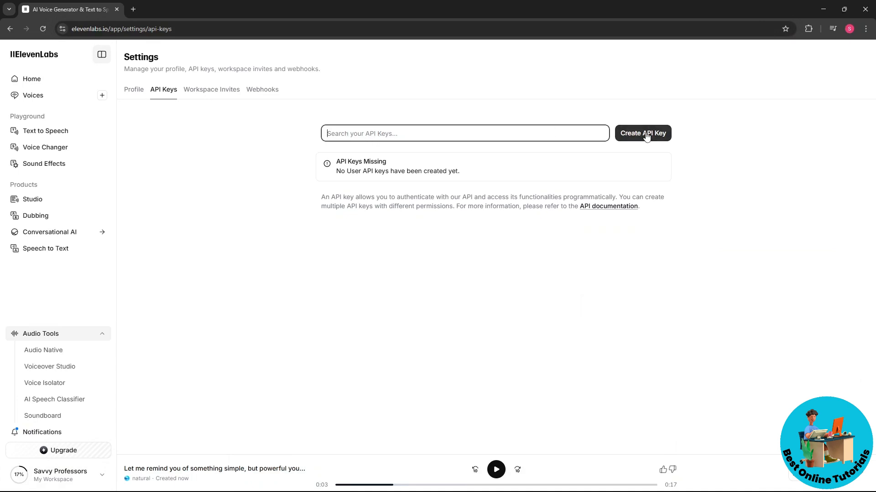
# - Create a new API key with the default name 'Intrepid Asian Golden Cat' and Restrict Key off
pyautogui.click(642, 133)
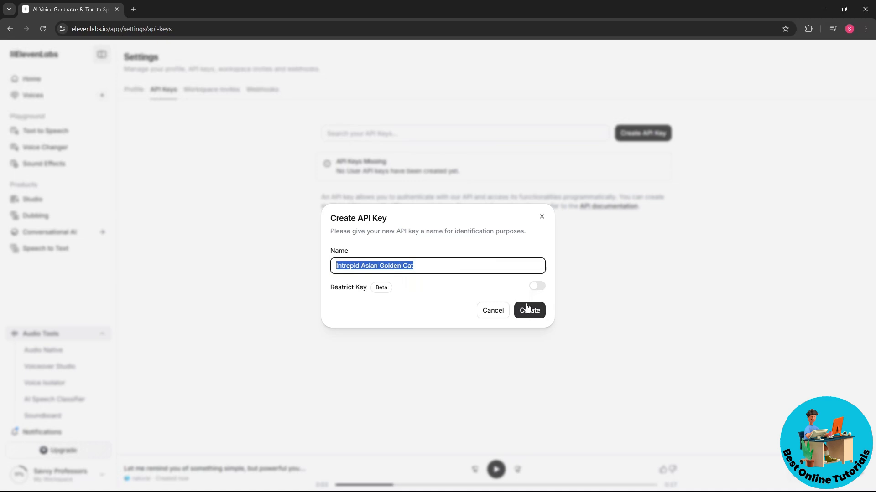
pyautogui.click(528, 310)
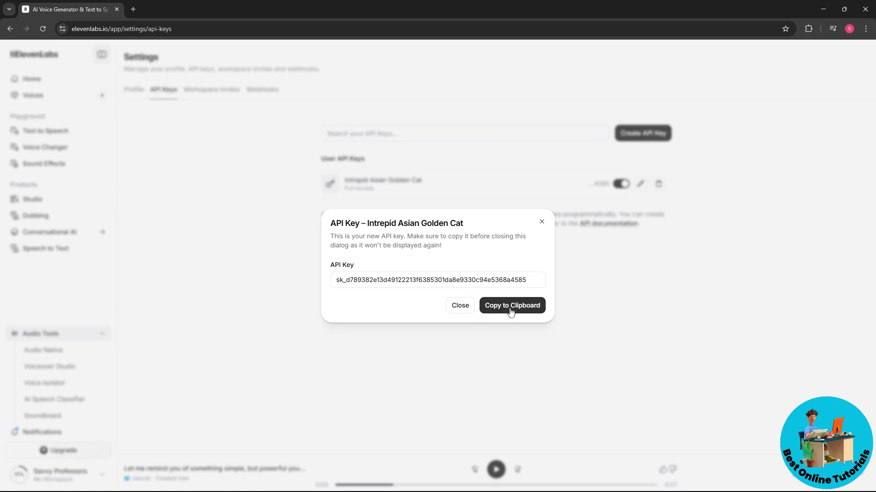
# - Copy the new key's secret to the clipboard and dismiss the API Key window
pyautogui.click(511, 306)
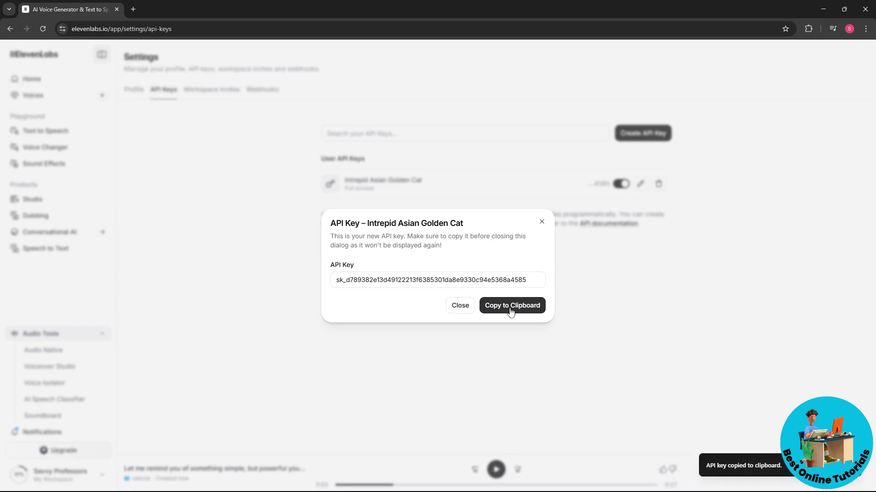
pyautogui.click(510, 305)
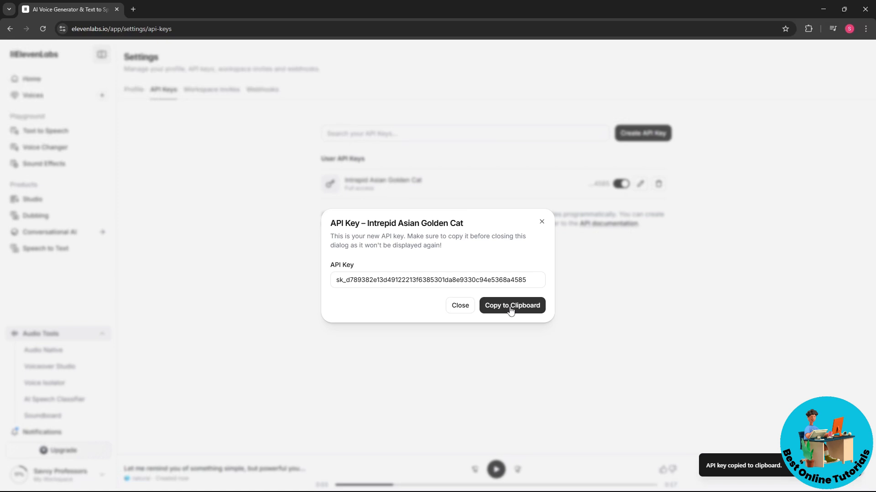
pyautogui.click(460, 306)
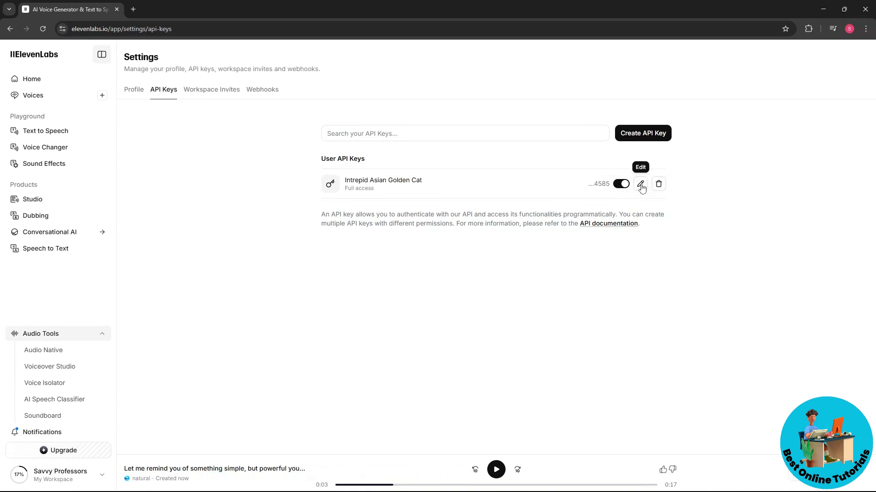
# - Bring up the edit dialog for the 'Intrepid Asian Golden Cat' key
pyautogui.click(641, 183)
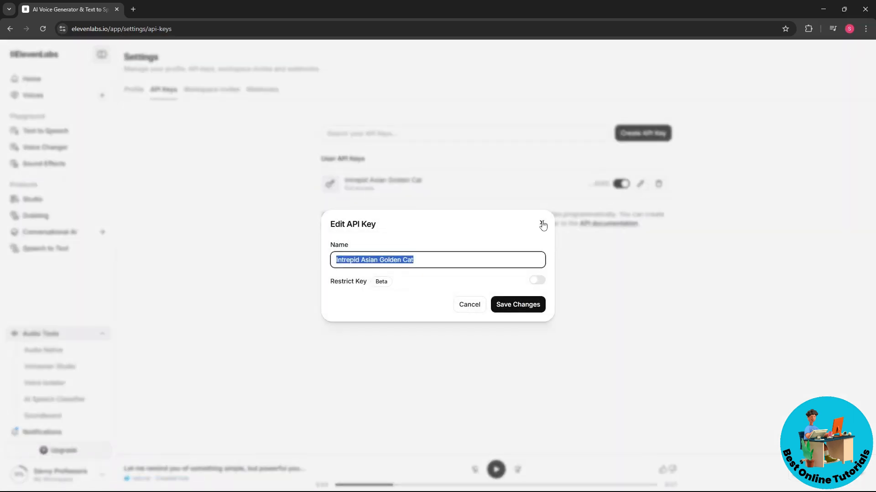
# - Leave the Edit API Key dialog without saving, keeping the key at full access
pyautogui.click(541, 224)
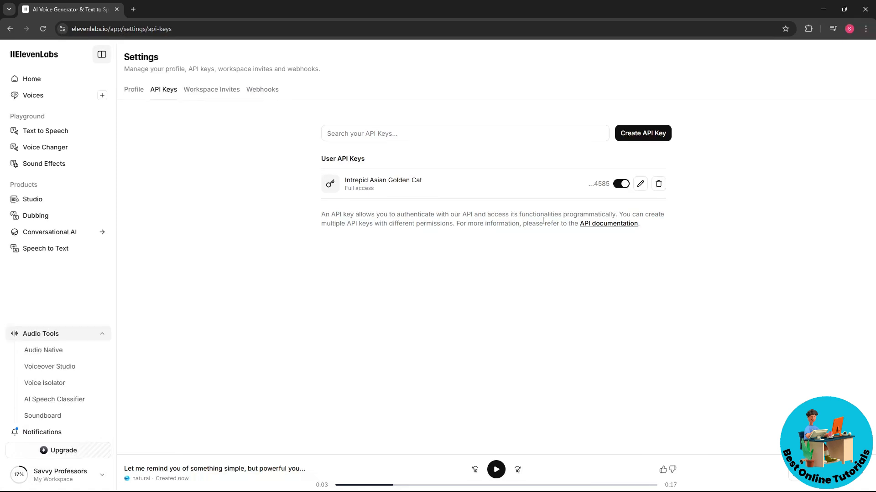
pyautogui.moveTo(384, 303)
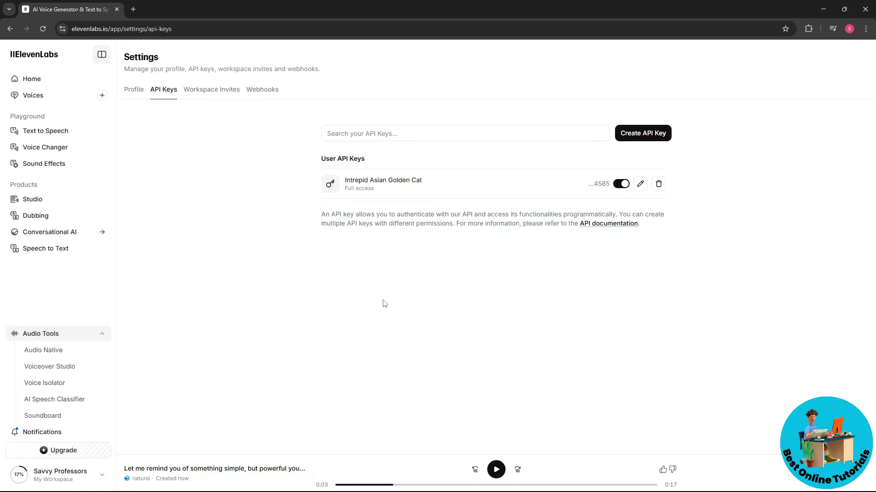